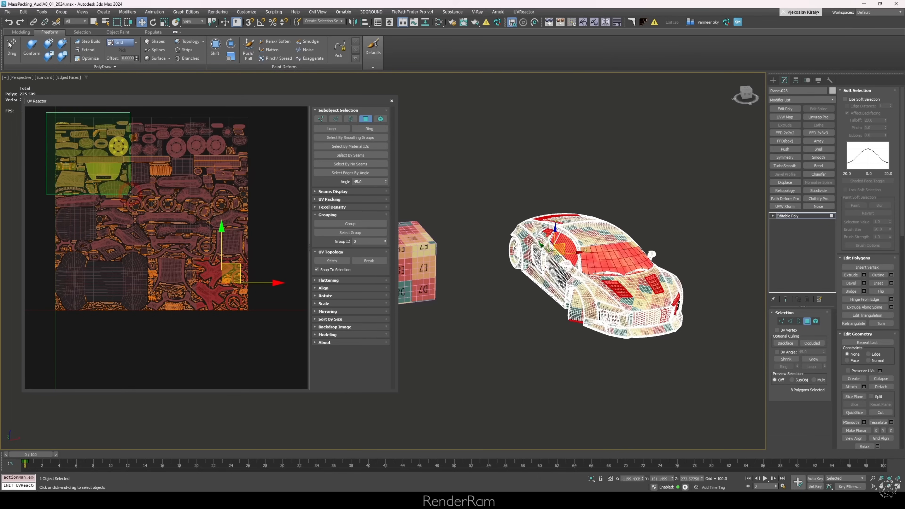
Select the model's UV islands in UVReactor and run UV Packing to arrange them.
{"action": "left_click", "coordinate": [364, 242]}
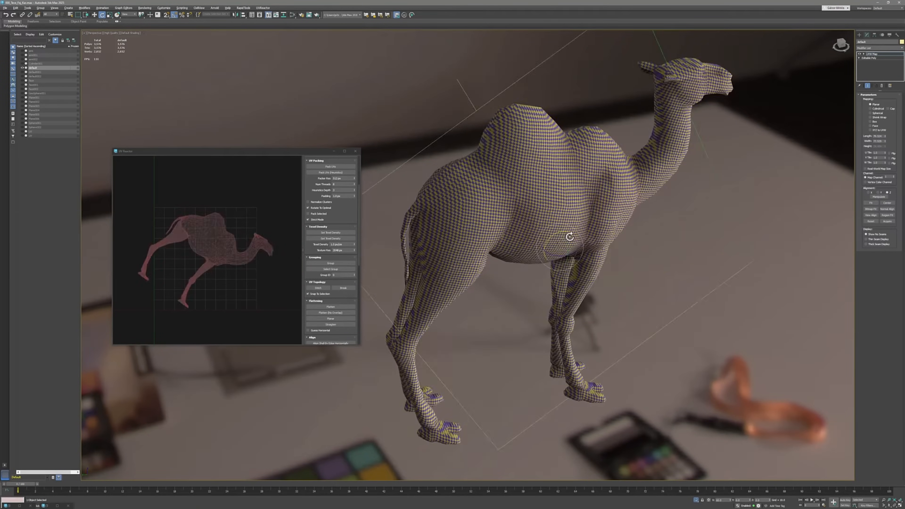
{"action": "right_click", "coordinate": [569, 236]}
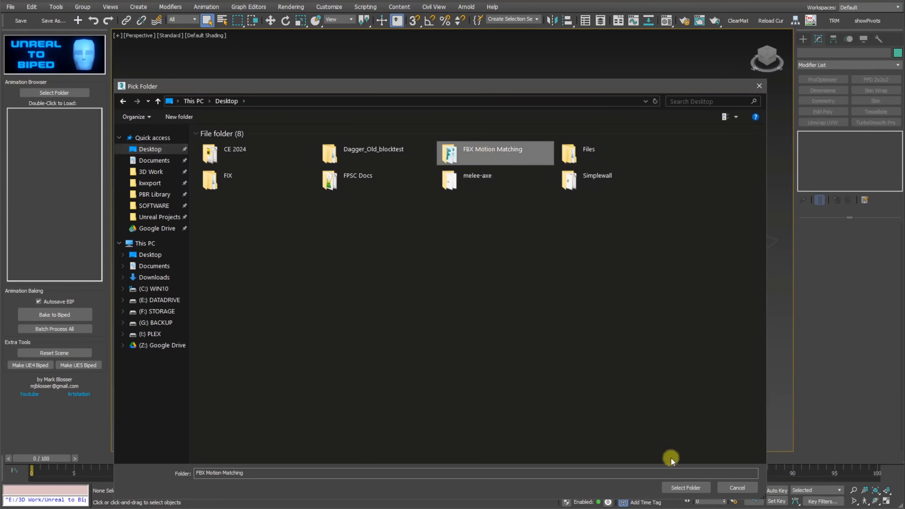
Load the FBX Motion Matching folder and put one animation onto the skeleton.
{"action": "left_click", "coordinate": [685, 486]}
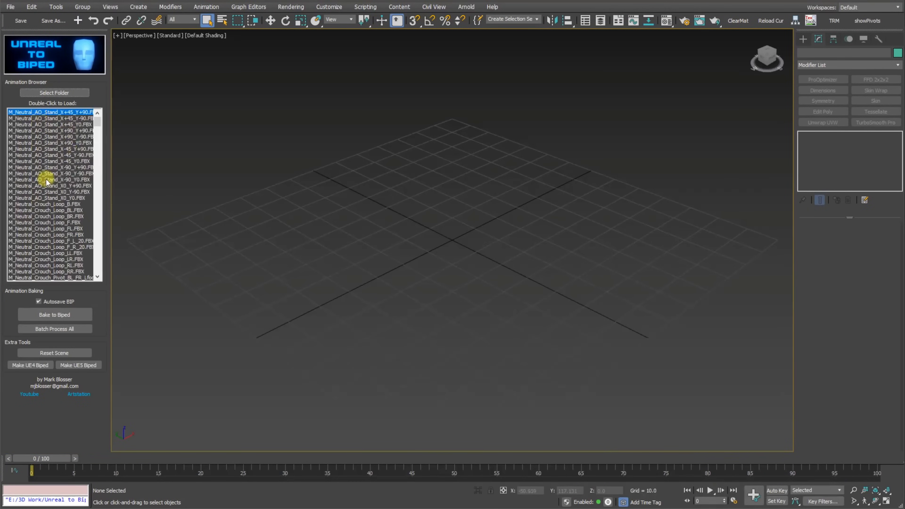
{"action": "scroll", "scroll_direction": "down", "scroll_amount": 3}
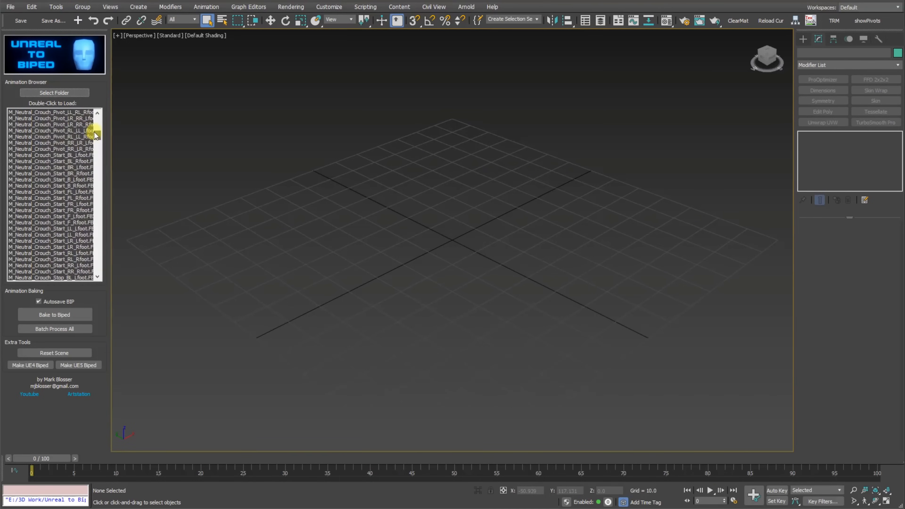
{"action": "double_click", "coordinate": [51, 130]}
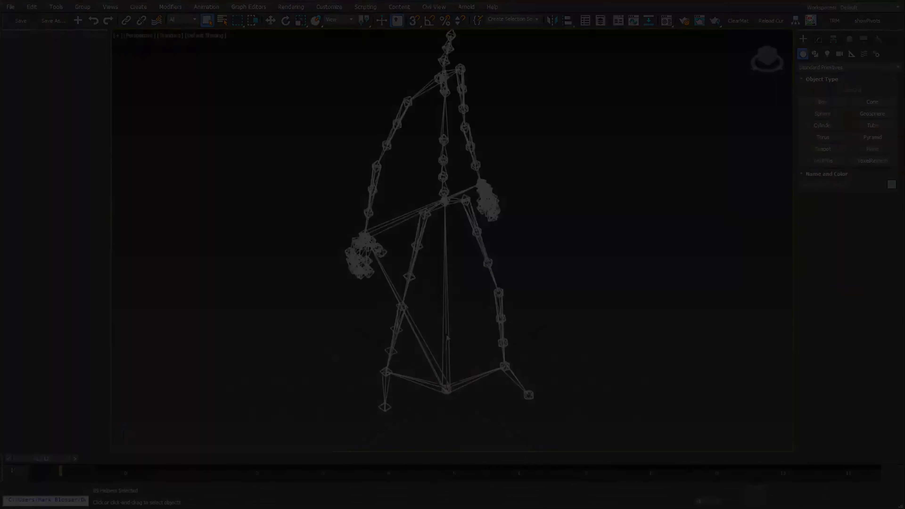
Batch Process All to .bip files, confirm, and load one converted biped motion.
{"action": "left_click", "coordinate": [54, 329]}
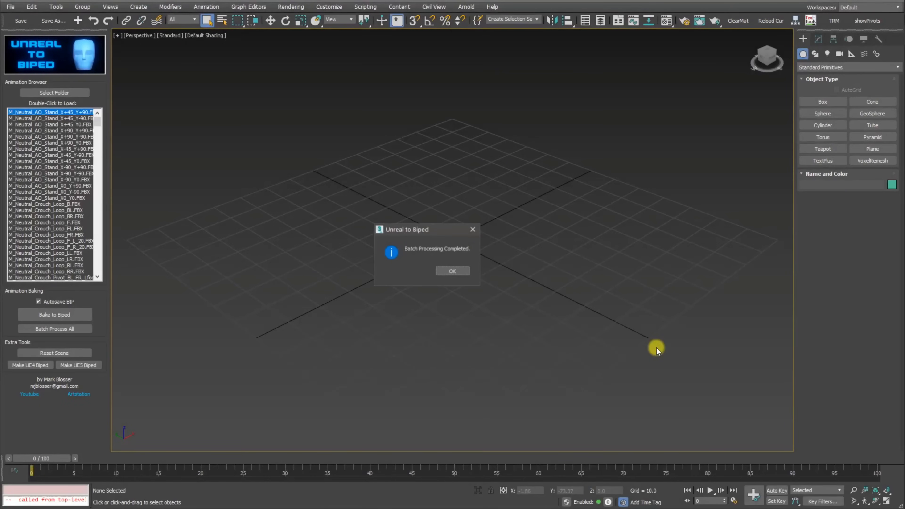
{"action": "left_click", "coordinate": [452, 270]}
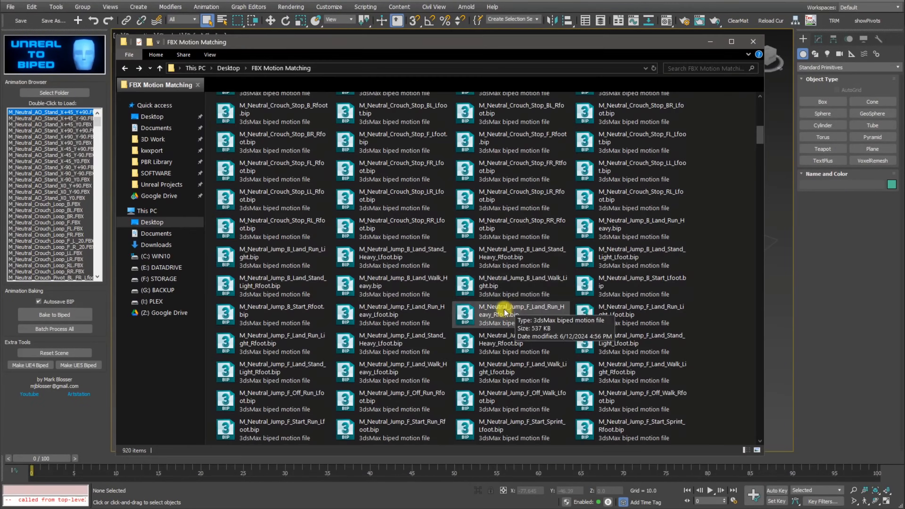
{"action": "double_click", "coordinate": [522, 311]}
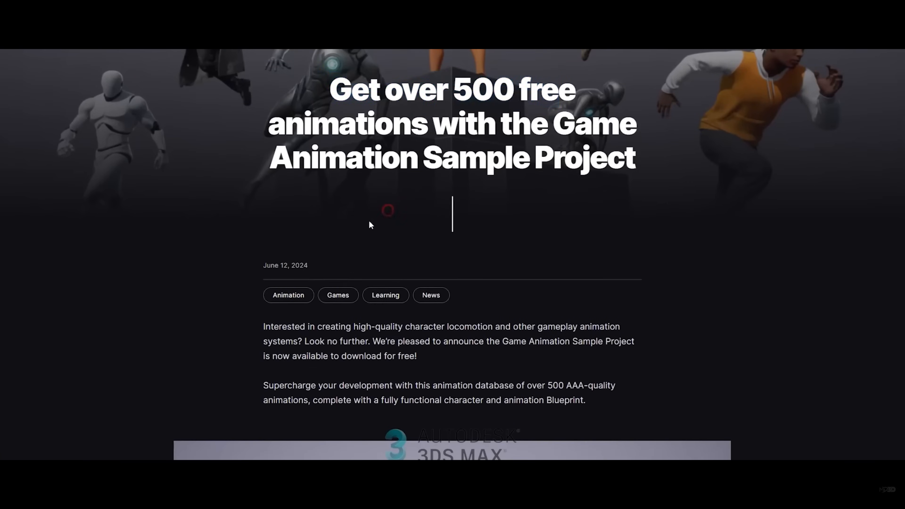
Scroll the Game Animation Sample Project post and play the embedded 3ds Max walk-loop clip.
{"action": "scroll", "scroll_direction": "down", "scroll_amount": 3}
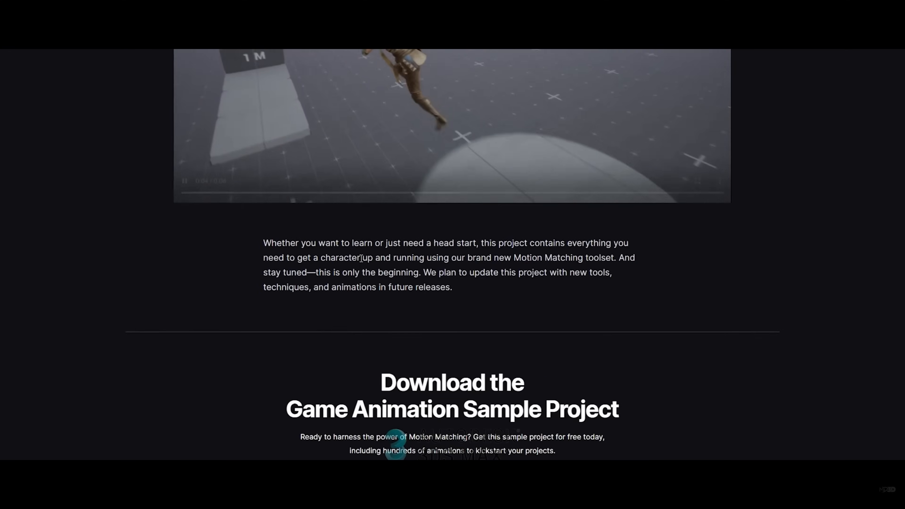
{"action": "scroll", "scroll_direction": "up", "scroll_amount": 3}
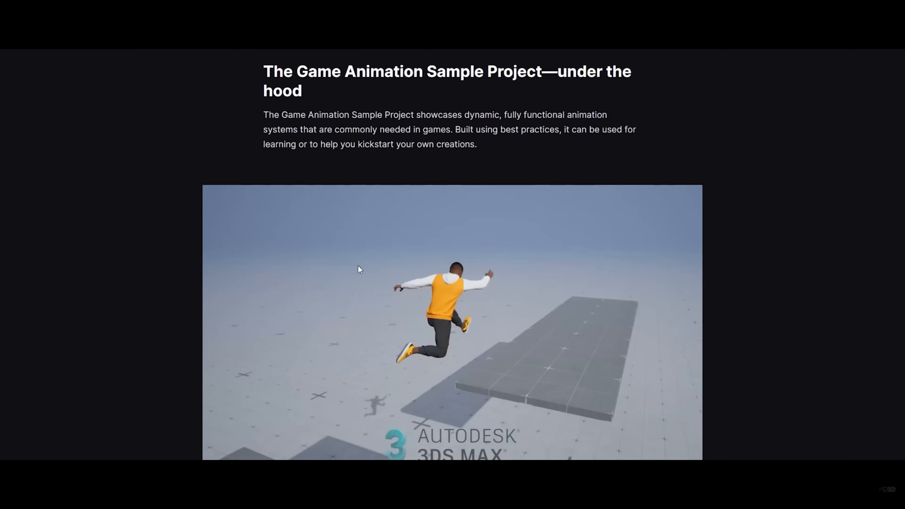
{"action": "scroll", "scroll_direction": "down", "scroll_amount": 3}
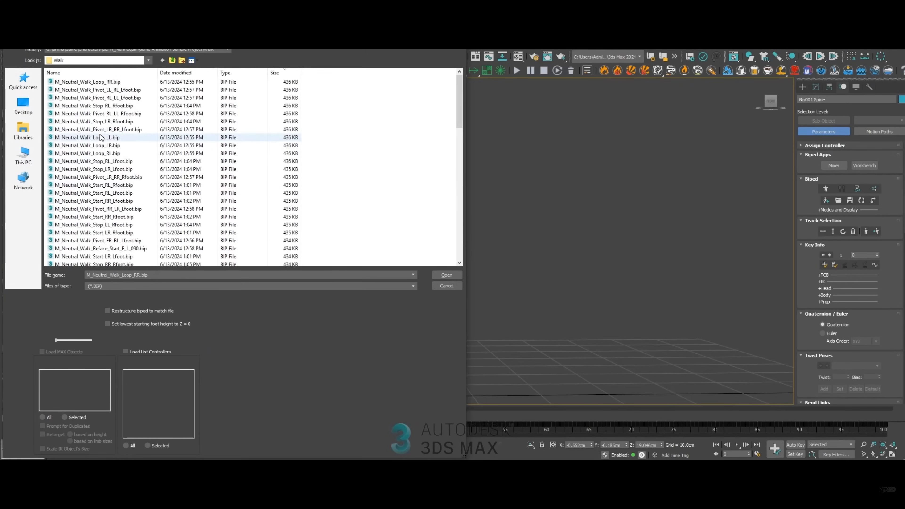
{"action": "left_click", "coordinate": [446, 274]}
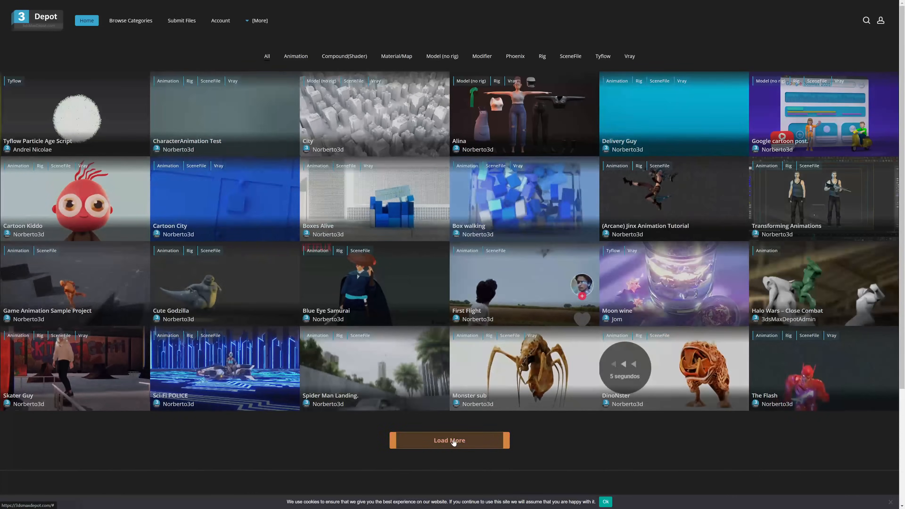
Load More twice in the 3ds Max Depot gallery to reveal further entries.
{"action": "left_click", "coordinate": [449, 440]}
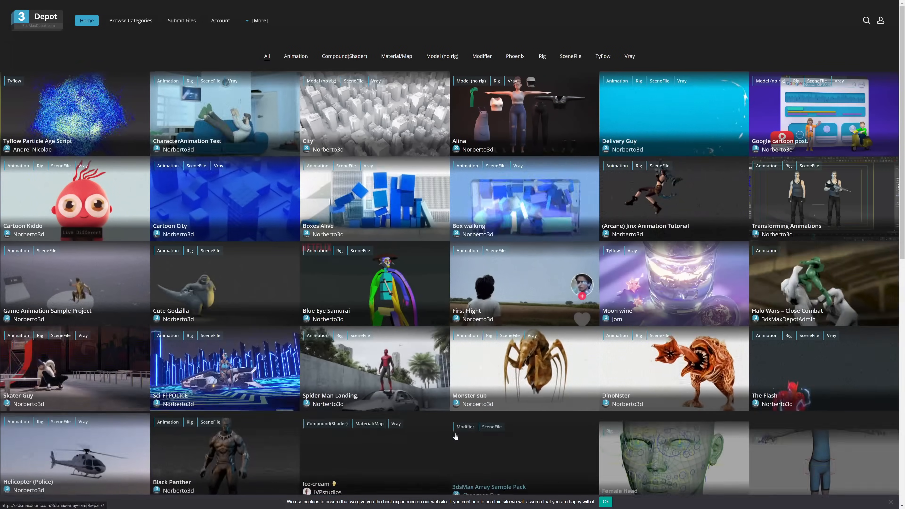
{"action": "scroll", "scroll_direction": "down", "scroll_amount": 3}
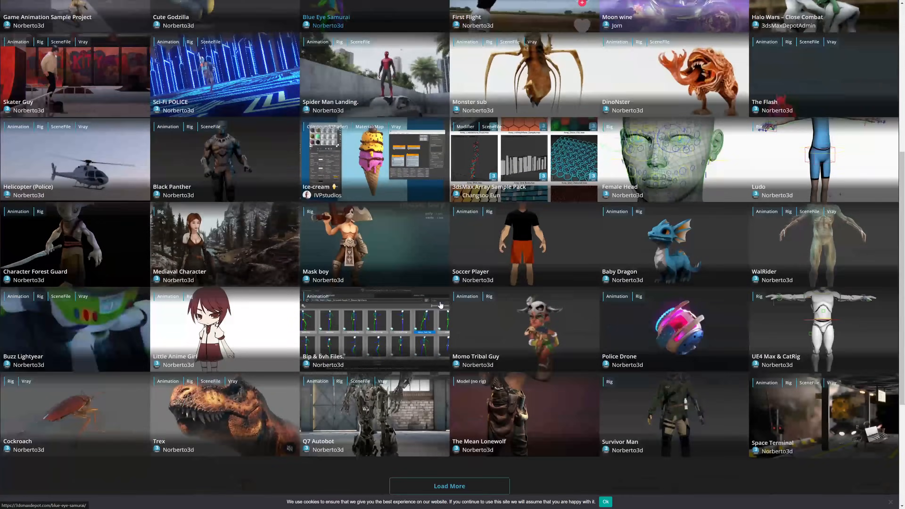
{"action": "scroll", "scroll_direction": "down", "scroll_amount": 3}
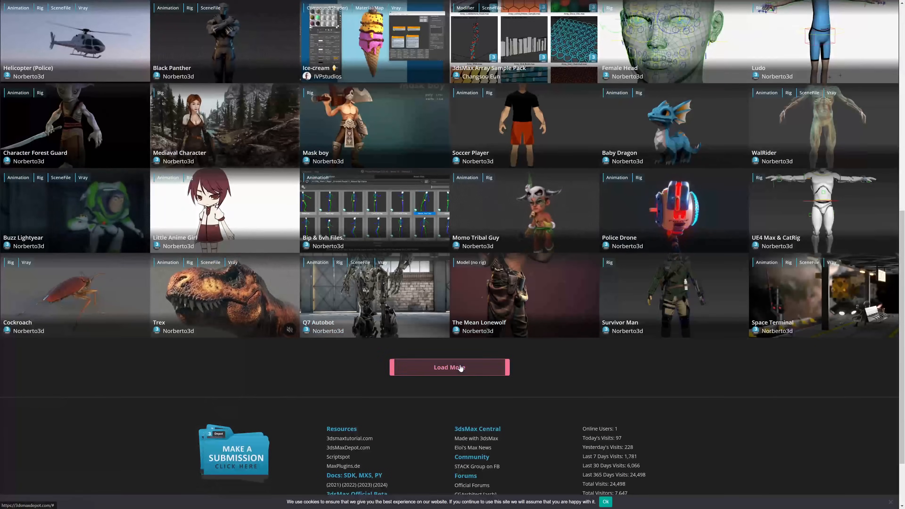
{"action": "left_click", "coordinate": [449, 367]}
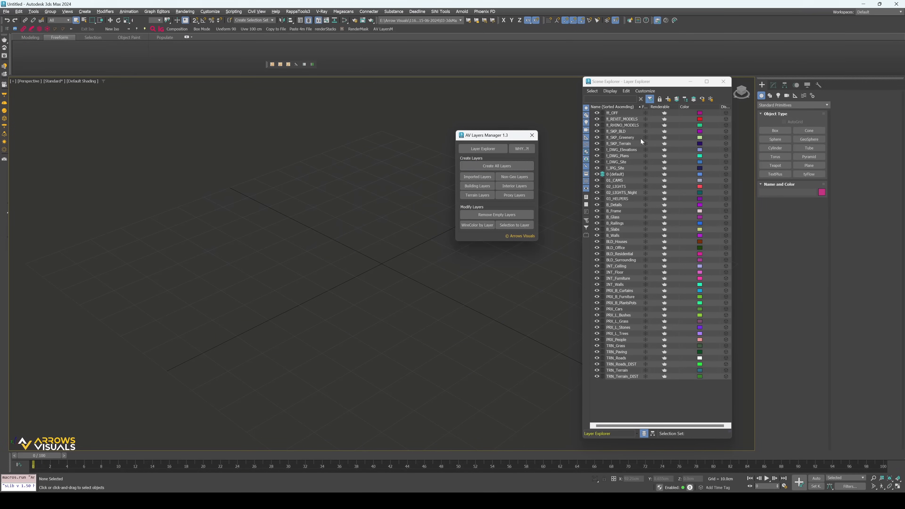
{"action": "mouse_move", "coordinate": [692, 284]}
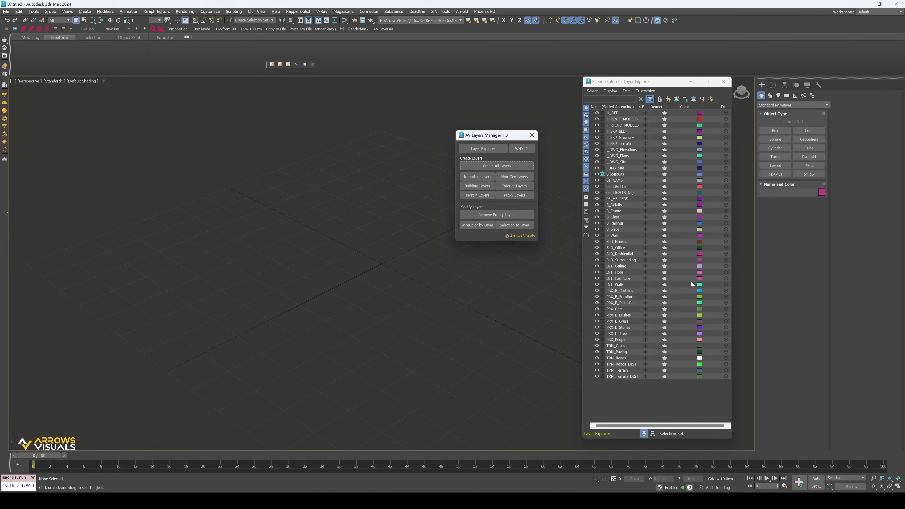
{"action": "mouse_move", "coordinate": [711, 304]}
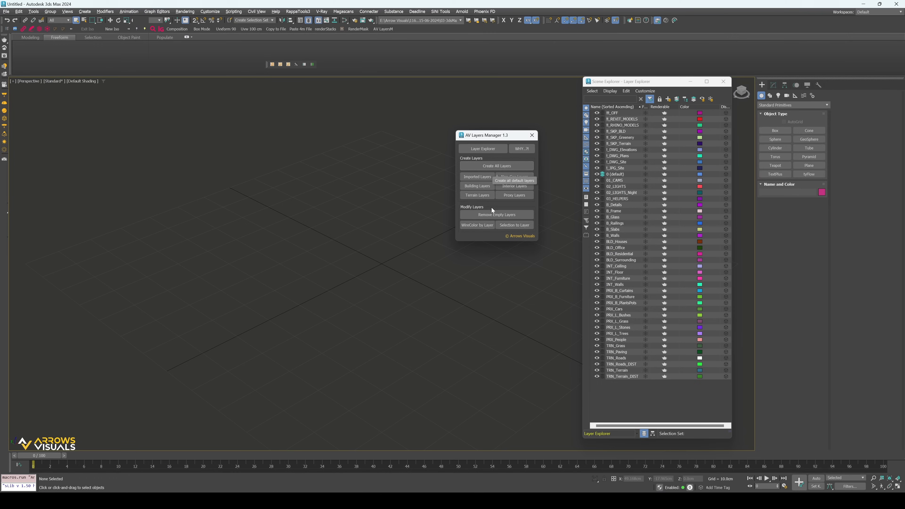
Dismiss the MAXScript message and generate the Imported and Non-Geo layer sets in AV Layers Manager.
{"action": "left_click", "coordinate": [495, 214]}
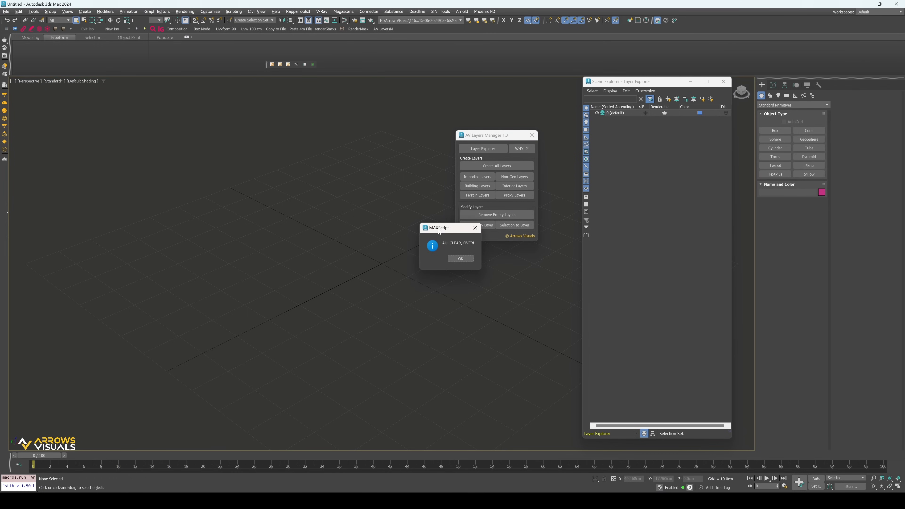
{"action": "left_click", "coordinate": [460, 258]}
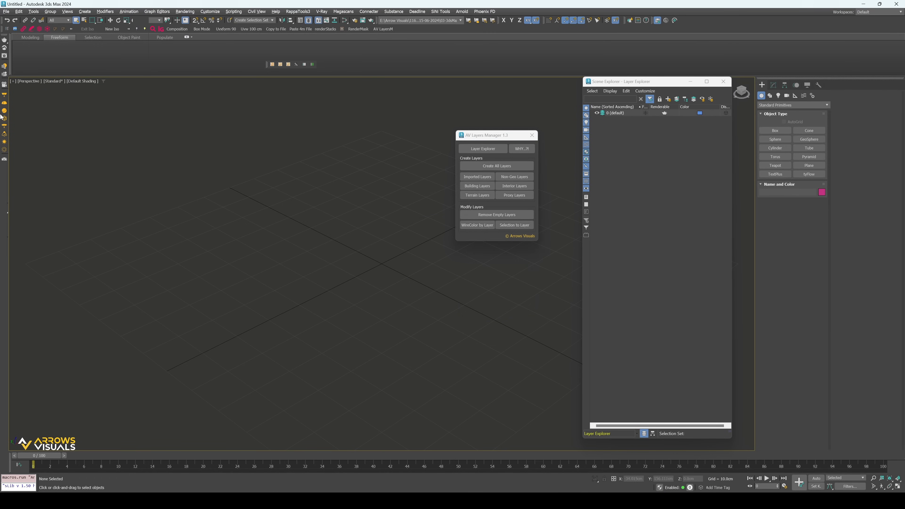
{"action": "left_click", "coordinate": [496, 167]}
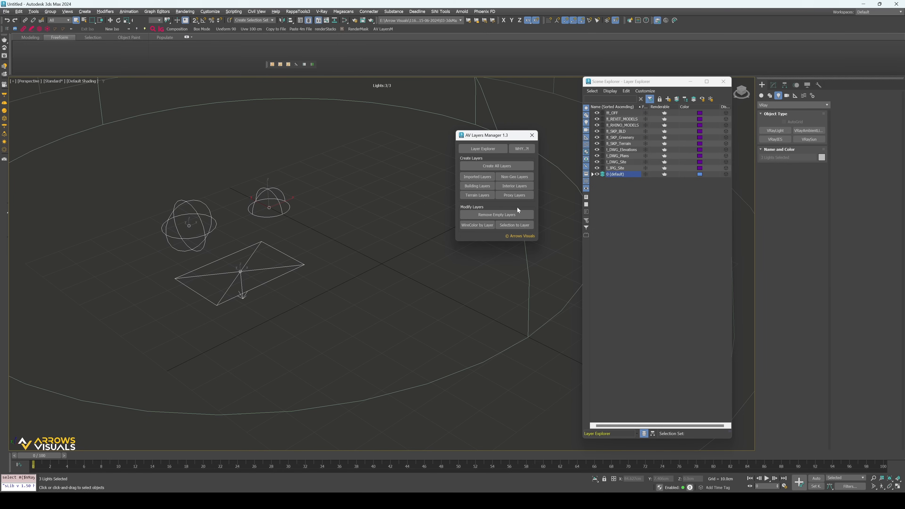
{"action": "left_click", "coordinate": [513, 195]}
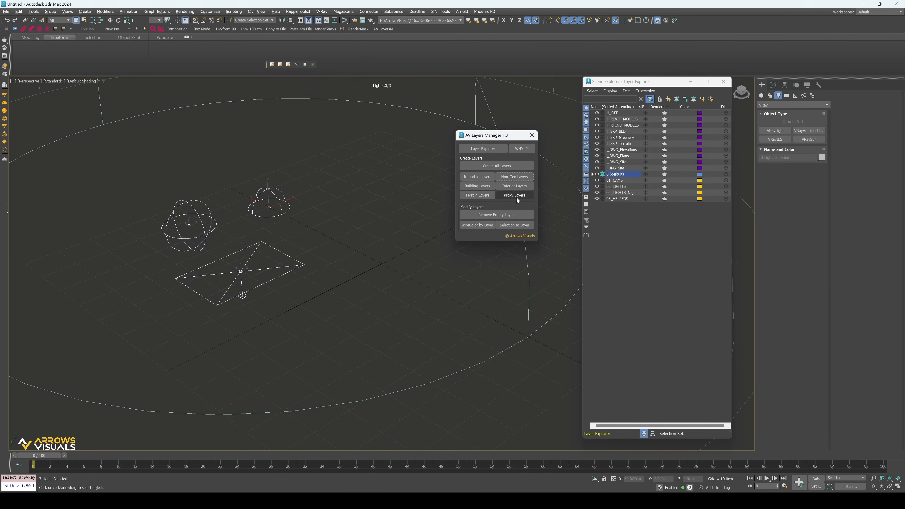
{"action": "left_click", "coordinate": [477, 185]}
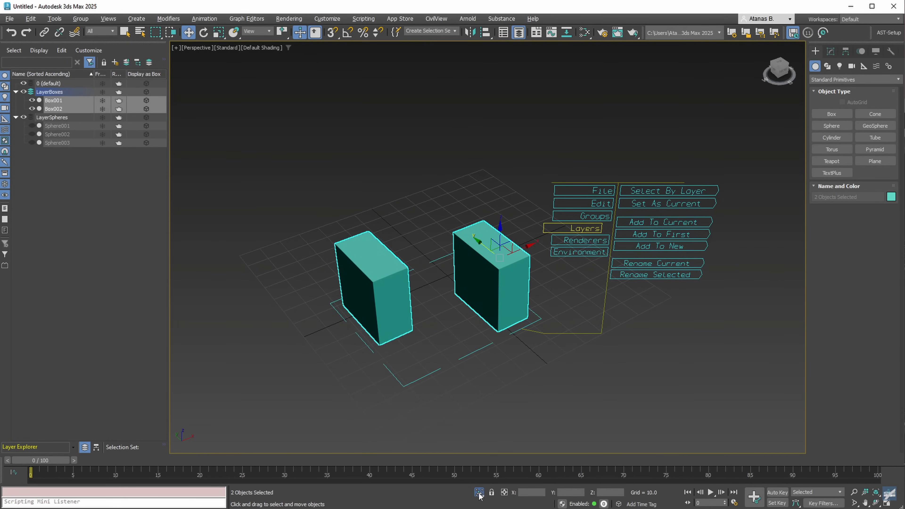
Assign FLOWER3.TGA as the box's base_color_map via the viewport Materials > Texturemaps menu.
{"action": "left_click", "coordinate": [24, 118]}
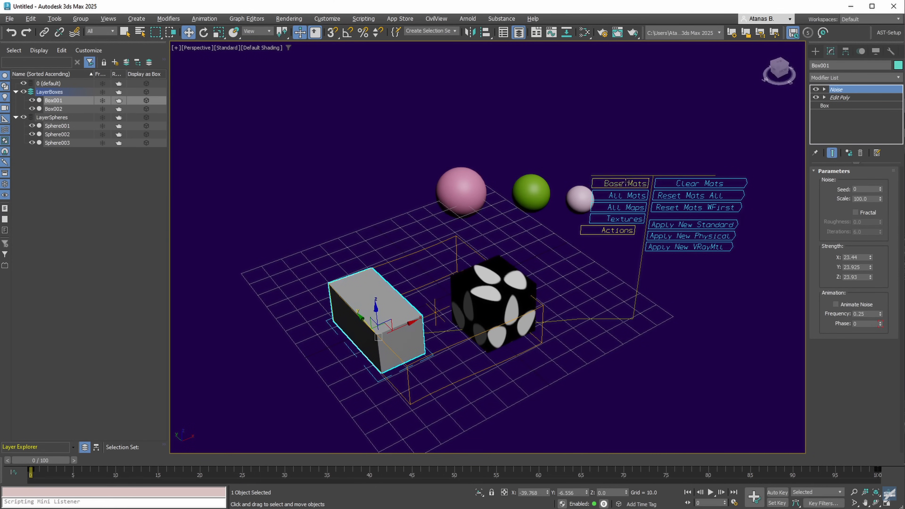
{"action": "left_click", "coordinate": [621, 218]}
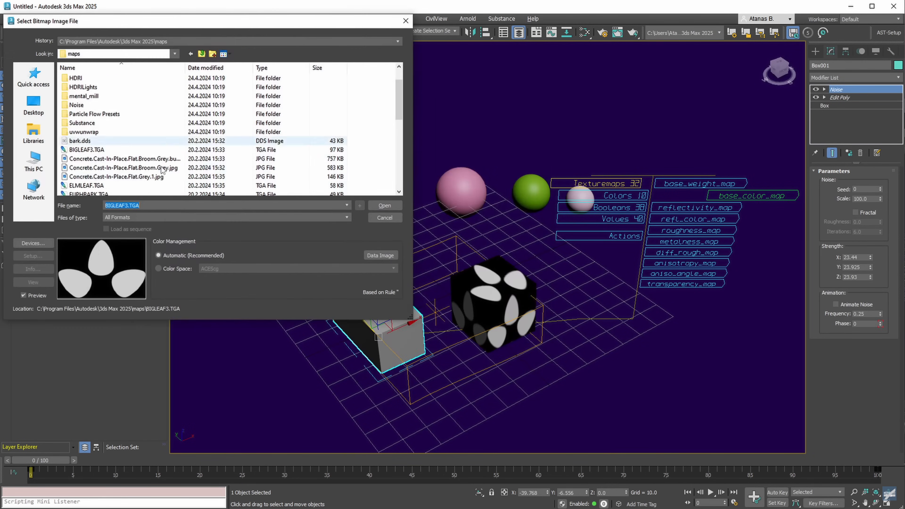
{"action": "left_click", "coordinate": [86, 150]}
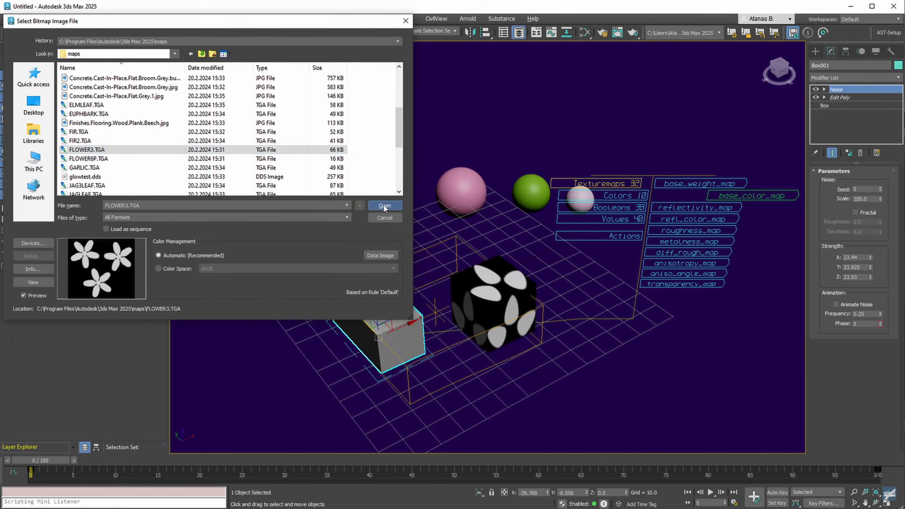
{"action": "left_click", "coordinate": [385, 206]}
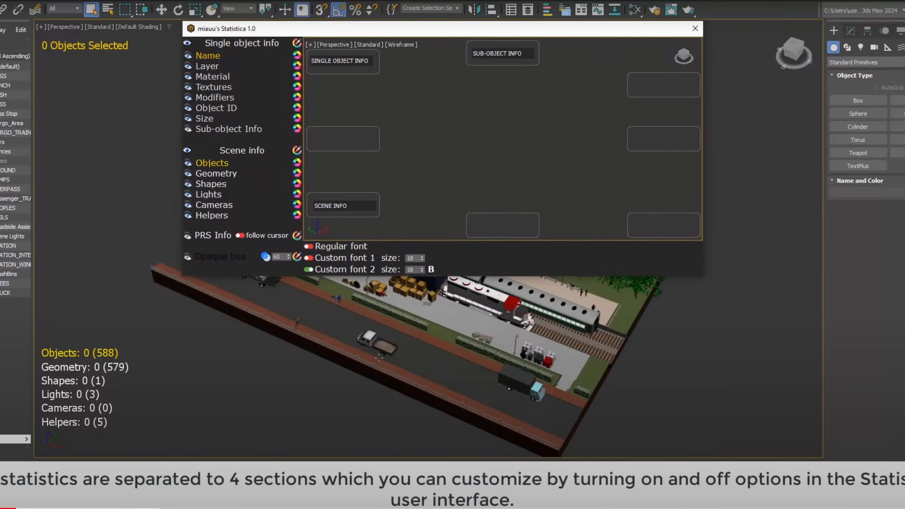
Select the white car and hide its object ID and size lines in Statistica.
{"action": "left_click", "coordinate": [382, 346]}
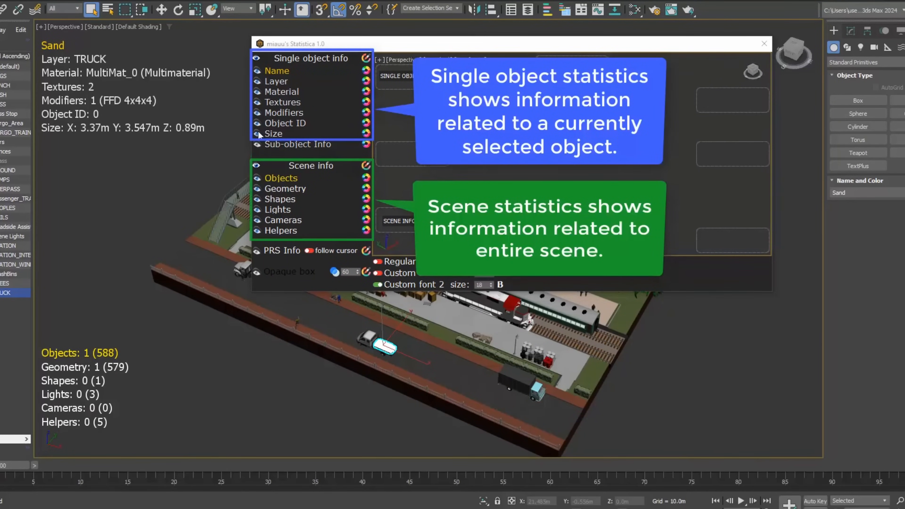
{"action": "left_click", "coordinate": [257, 123]}
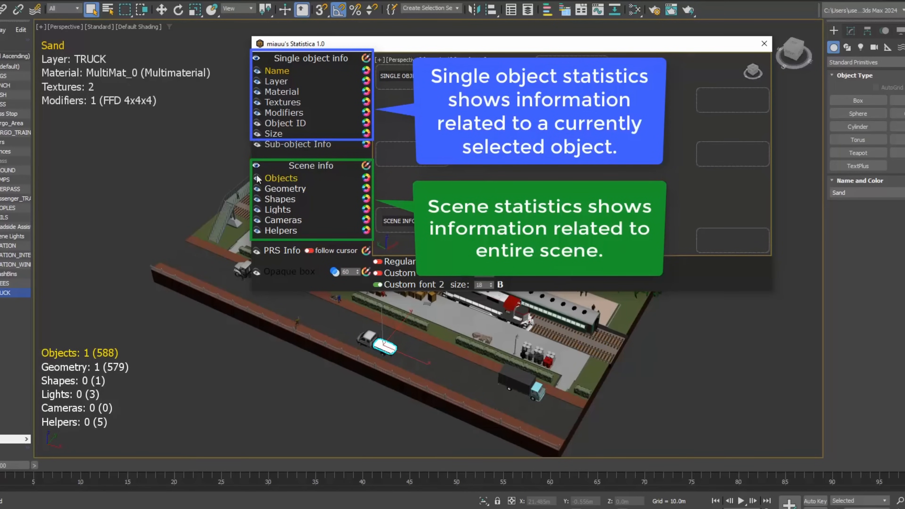
{"action": "mouse_move", "coordinate": [265, 177]}
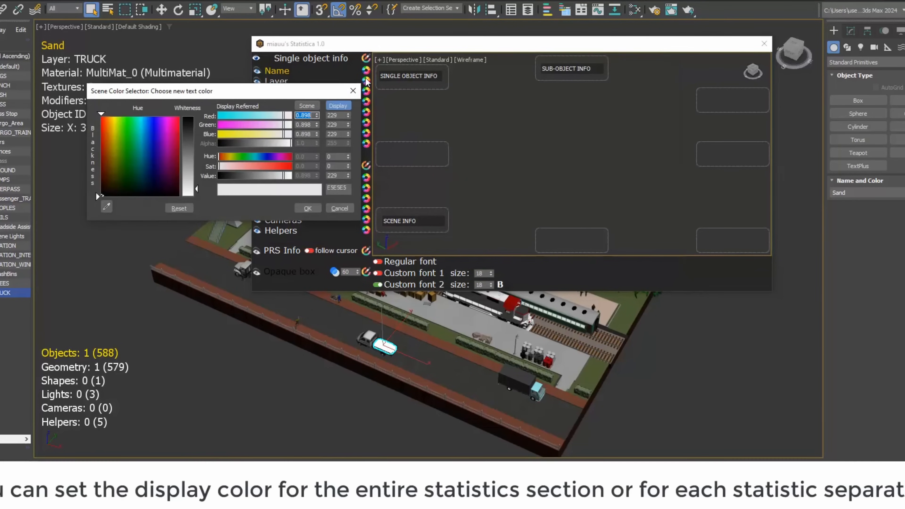
Set the Statistica text colour swatch to yellow in the Color Selector and confirm.
{"action": "left_click", "coordinate": [139, 116]}
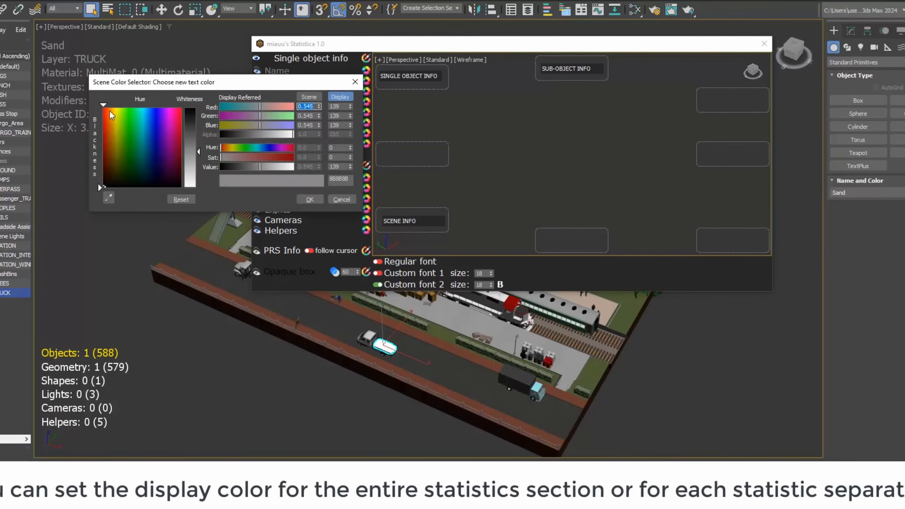
{"action": "left_click", "coordinate": [116, 108]}
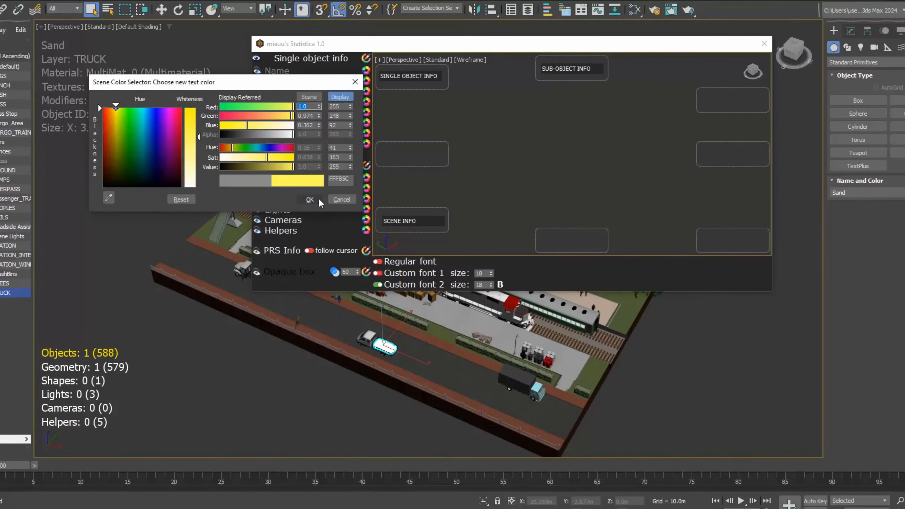
{"action": "left_click", "coordinate": [309, 199]}
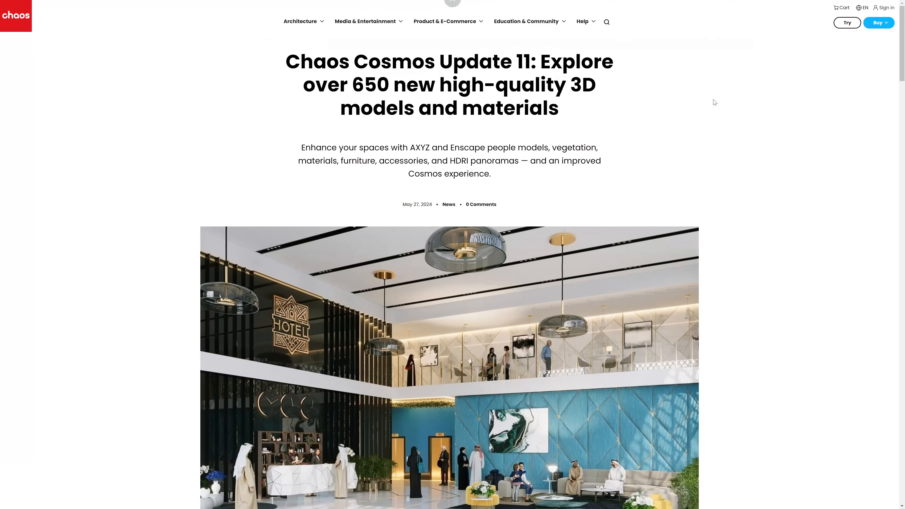
{"action": "mouse_move", "coordinate": [684, 206]}
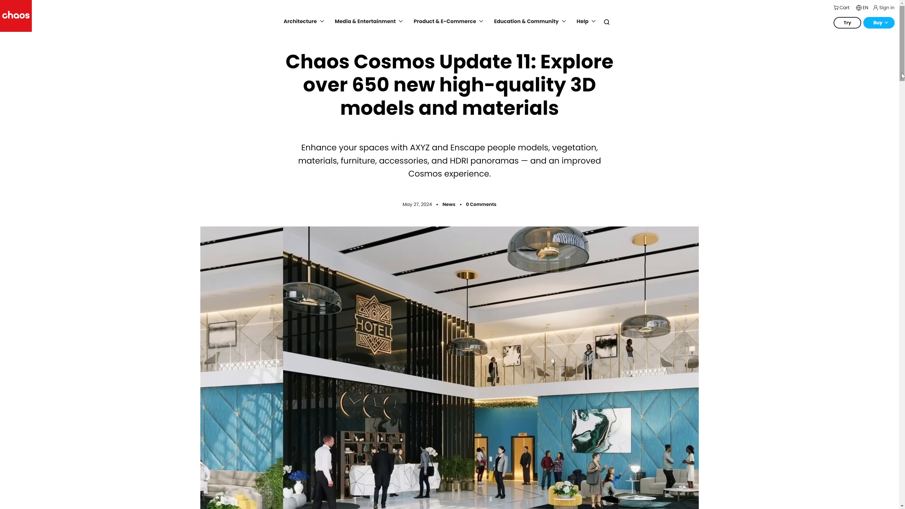
Scroll the Cosmos Update 11 post past people, plants and furniture to Improved ease-of-use.
{"action": "scroll", "scroll_direction": "down", "scroll_amount": 3}
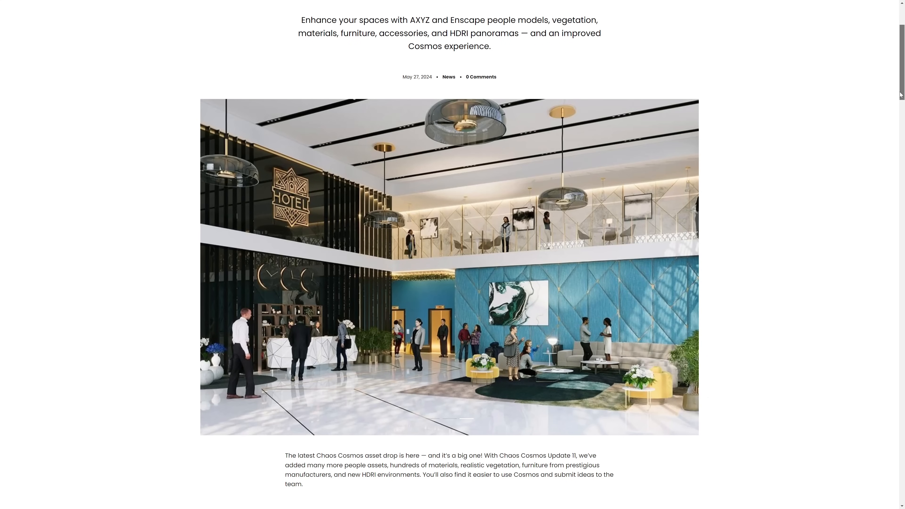
{"action": "scroll", "scroll_direction": "down", "scroll_amount": 3}
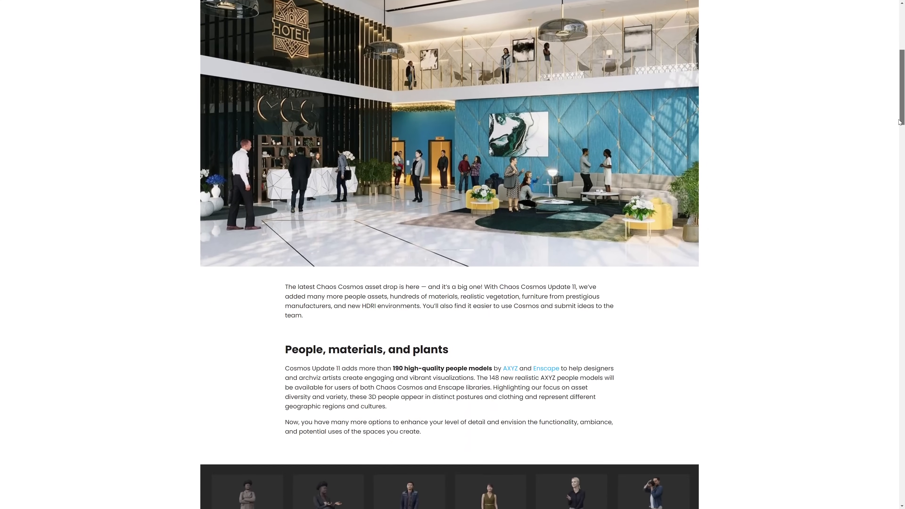
{"action": "scroll", "scroll_direction": "down", "scroll_amount": 3}
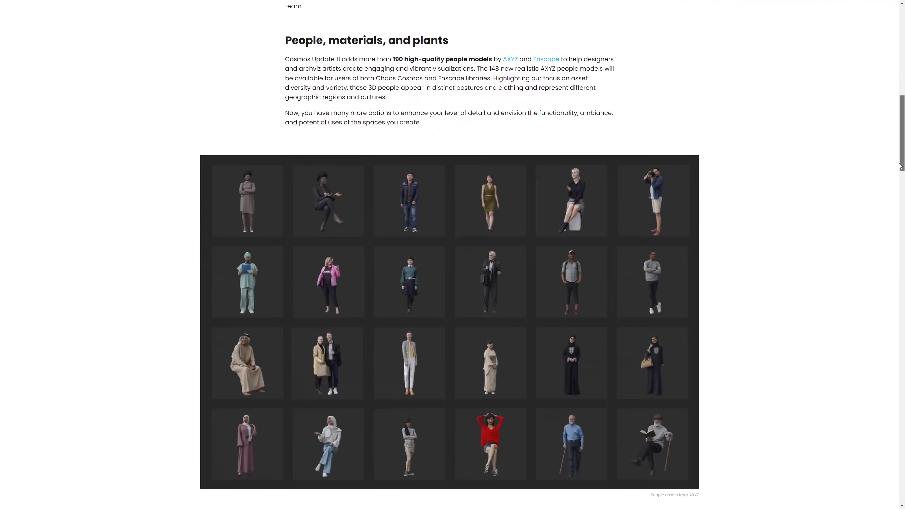
{"action": "scroll", "scroll_direction": "down", "scroll_amount": 3}
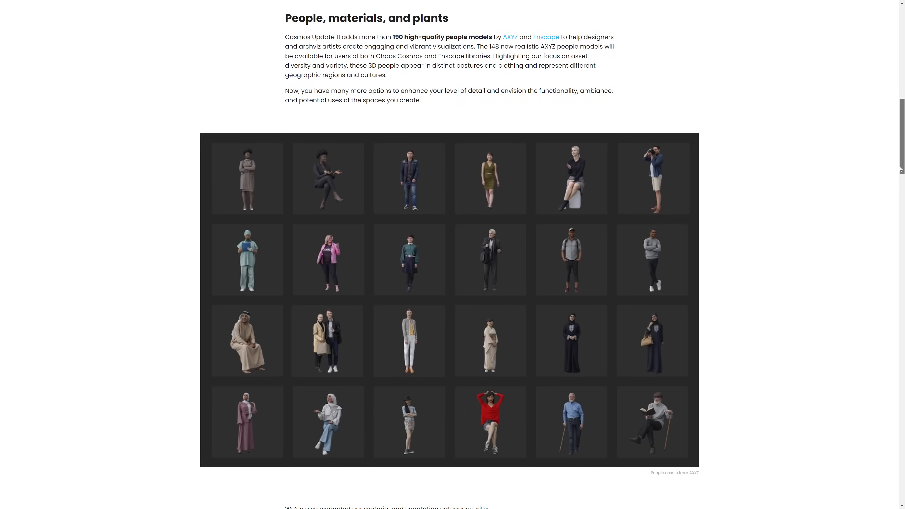
{"action": "scroll", "scroll_direction": "down", "scroll_amount": 3}
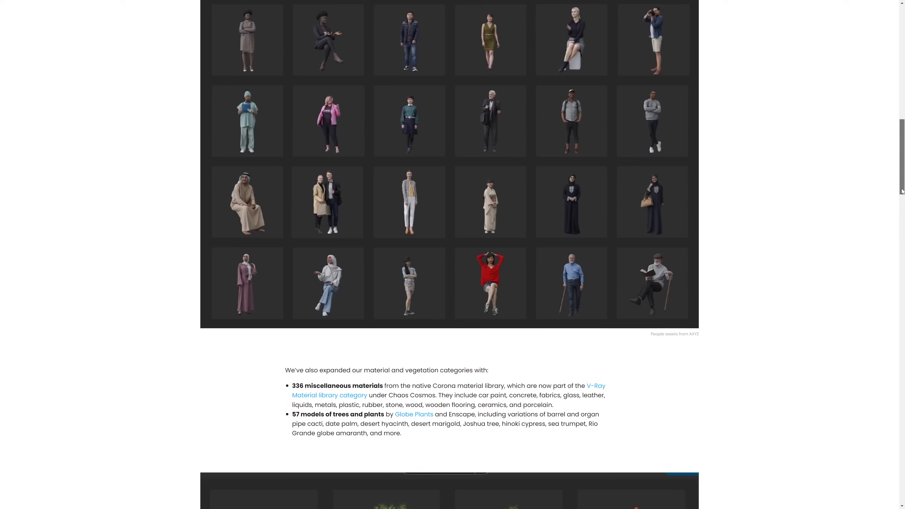
{"action": "scroll", "scroll_direction": "down", "scroll_amount": 3}
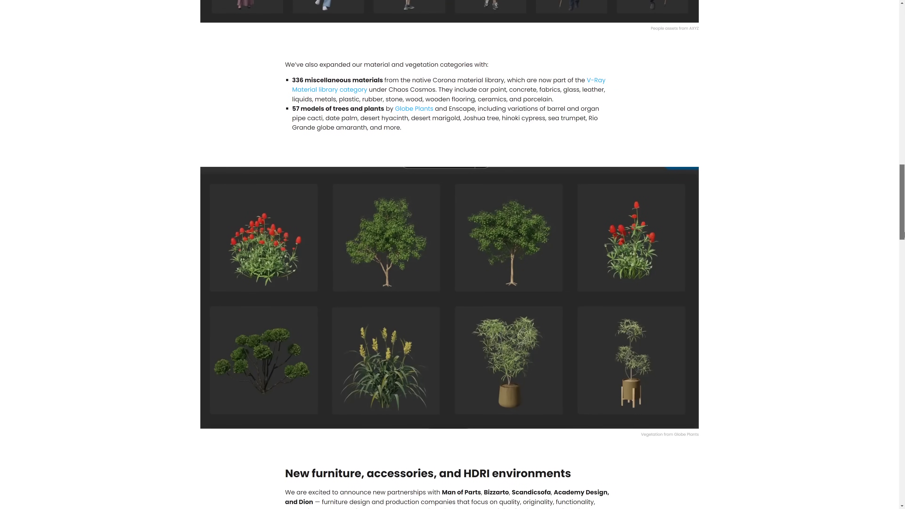
{"action": "scroll", "scroll_direction": "down", "scroll_amount": 3}
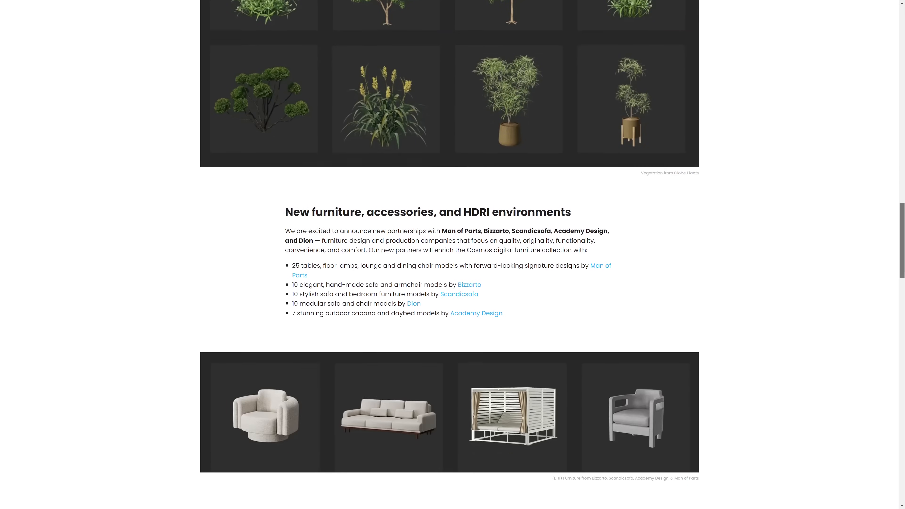
{"action": "scroll", "scroll_direction": "down", "scroll_amount": 3}
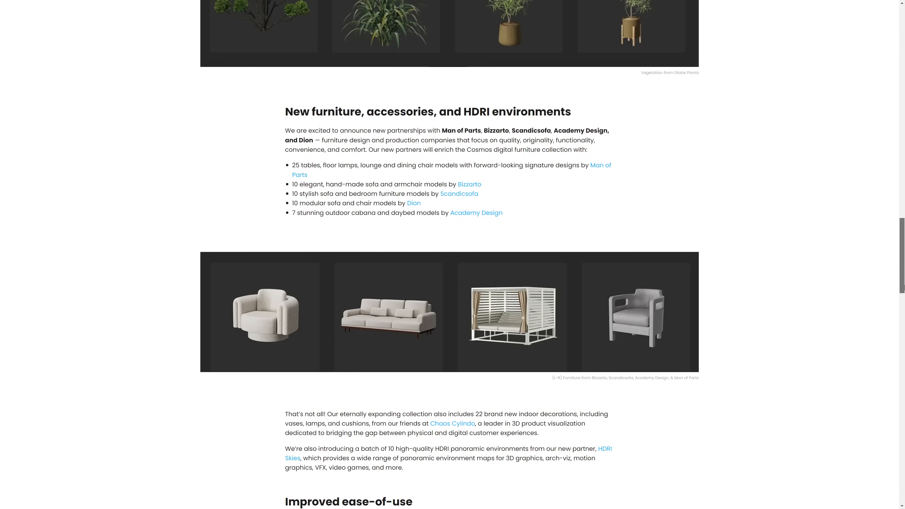
{"action": "scroll", "scroll_direction": "down", "scroll_amount": 3}
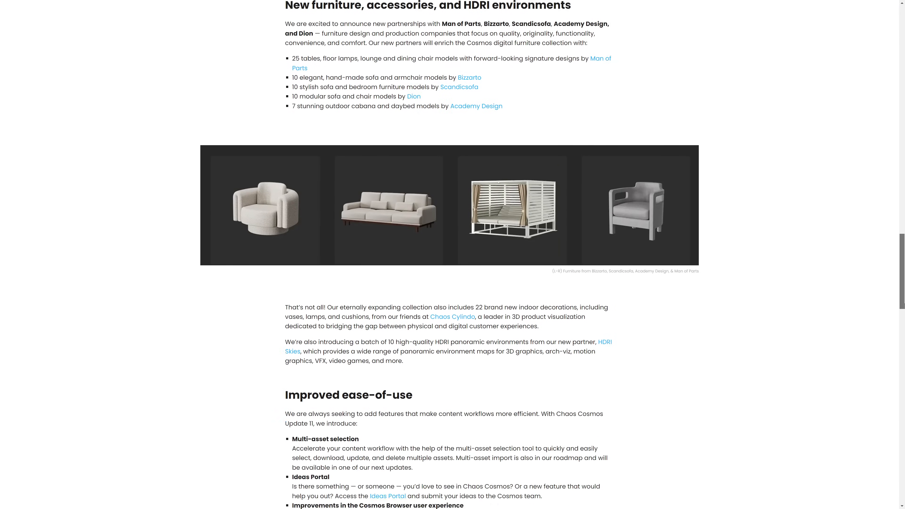
{"action": "scroll", "scroll_direction": "down", "scroll_amount": 3}
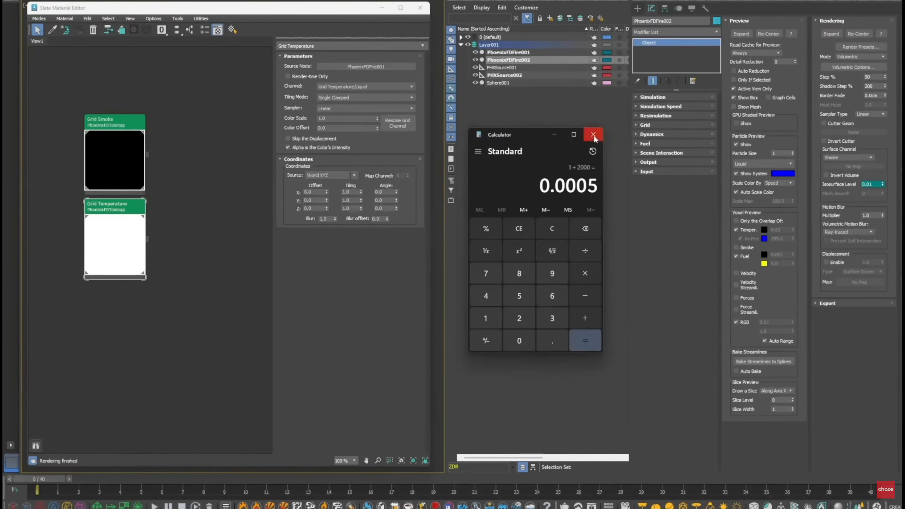
Close the Windows Calculator showing 0.0005 and return to the Phoenix fire scene.
{"action": "left_click", "coordinate": [593, 135]}
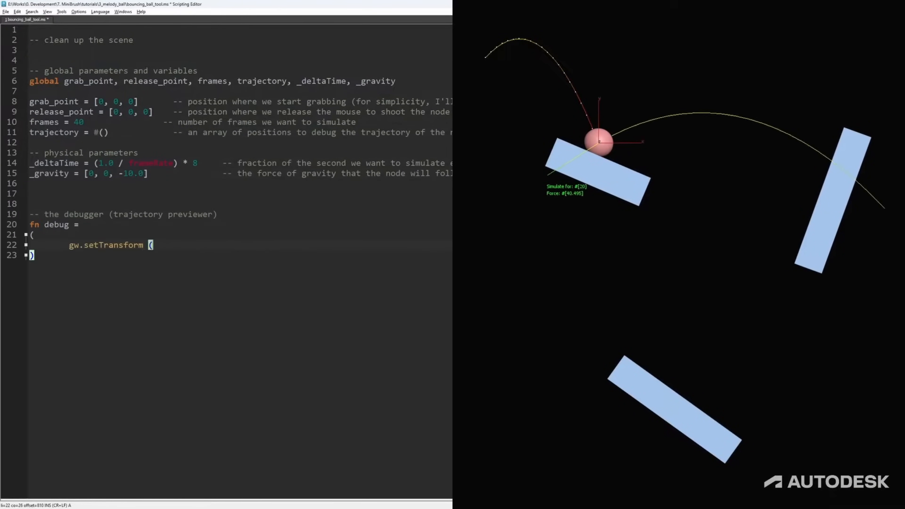
Add the gw.setTransform (Matrix3 1) and gw.Polyline/hText lines inside fn debug.
{"action": "type", "text": "(Matrix3 1)"}
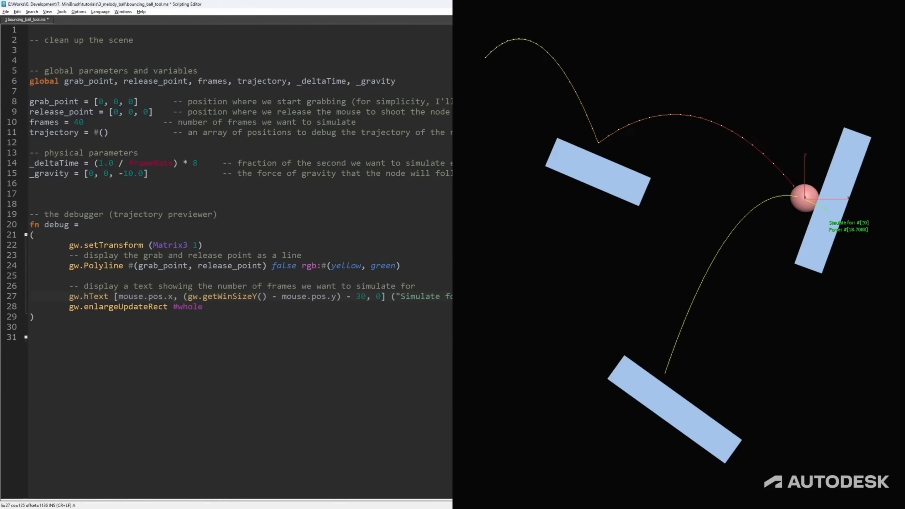
{"action": "type", "text": "gw."}
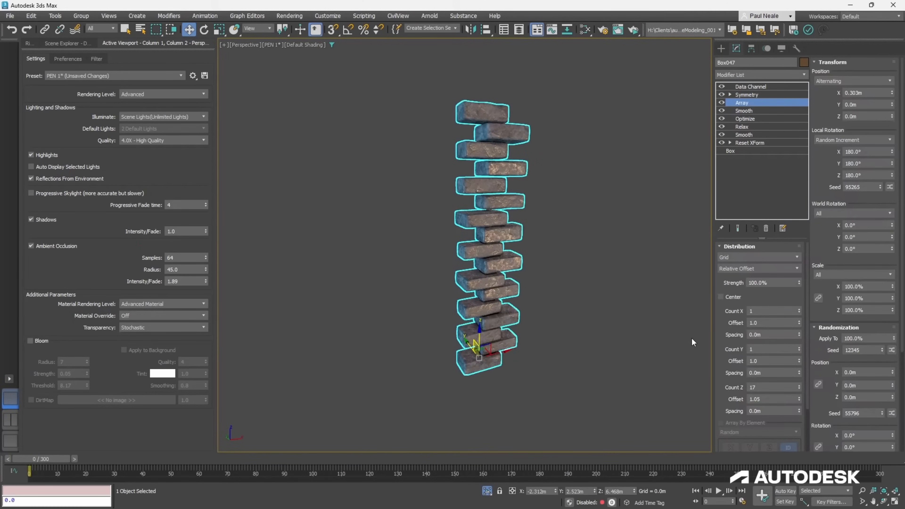
Apply an Array modifier with Grid distribution and Count Z 17 to the brick.
{"action": "left_click", "coordinate": [747, 94]}
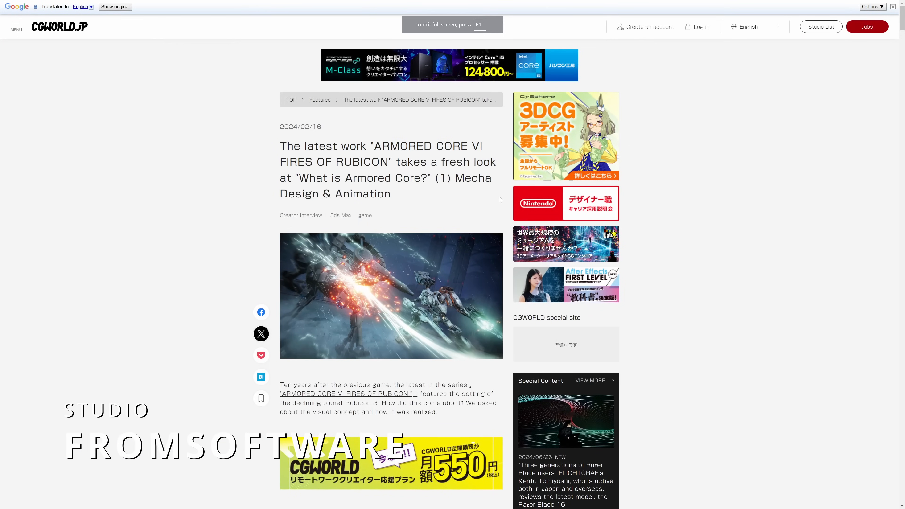
Scroll the Armored Core VI interview down to the 'Model production process' head model renders.
{"action": "scroll", "scroll_direction": "down", "scroll_amount": 3}
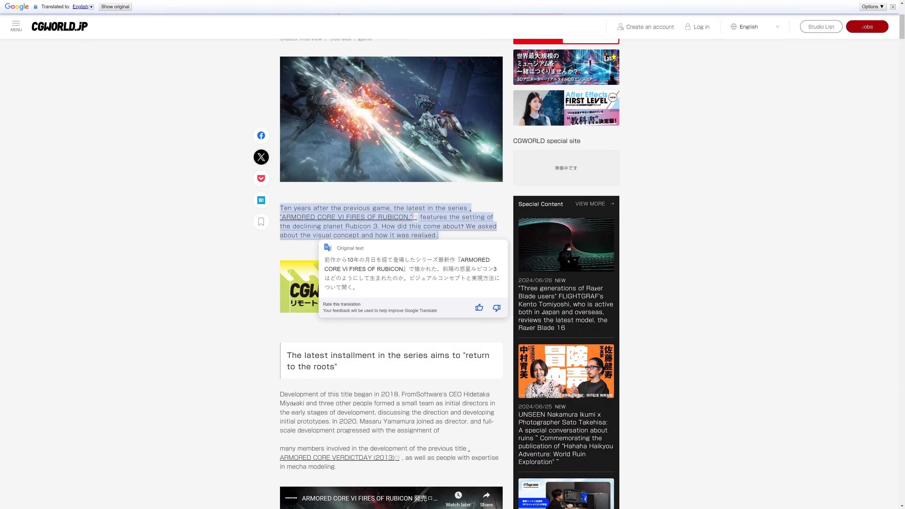
{"action": "scroll", "scroll_direction": "down", "scroll_amount": 3}
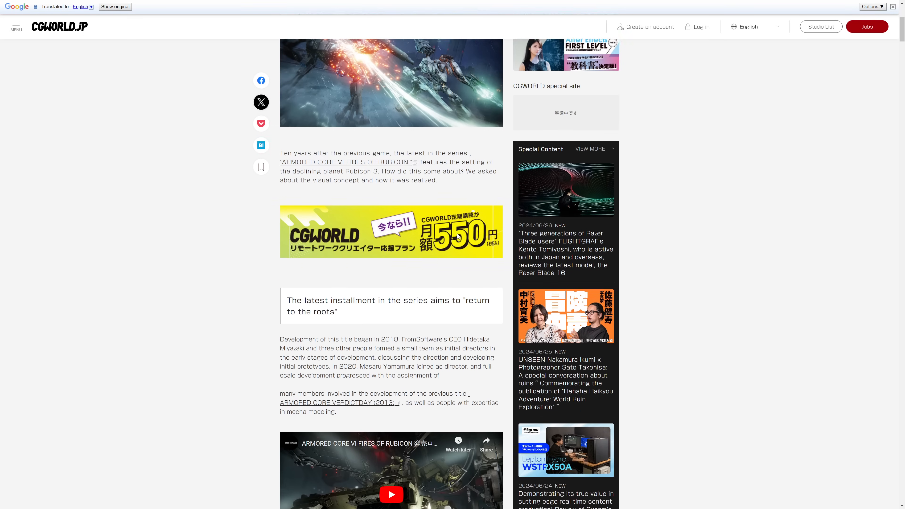
{"action": "scroll", "scroll_direction": "down", "scroll_amount": 3}
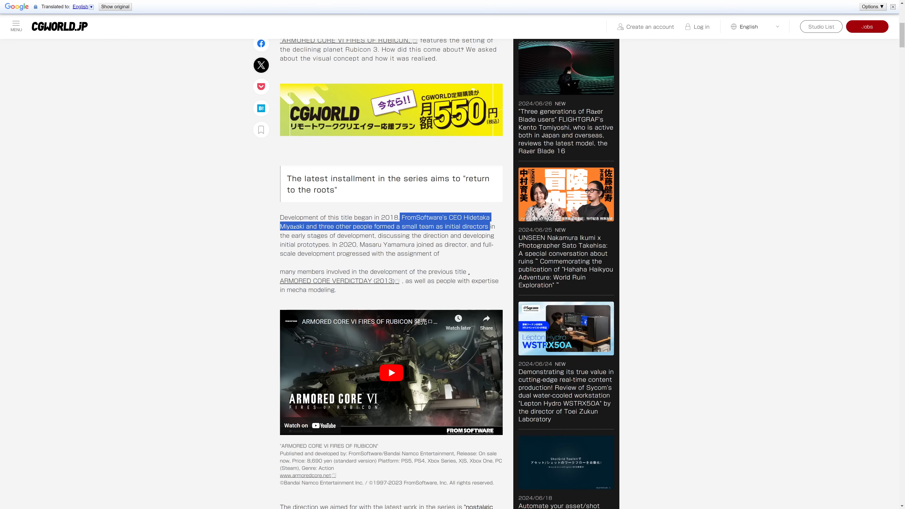
{"action": "scroll", "scroll_direction": "down", "scroll_amount": 3}
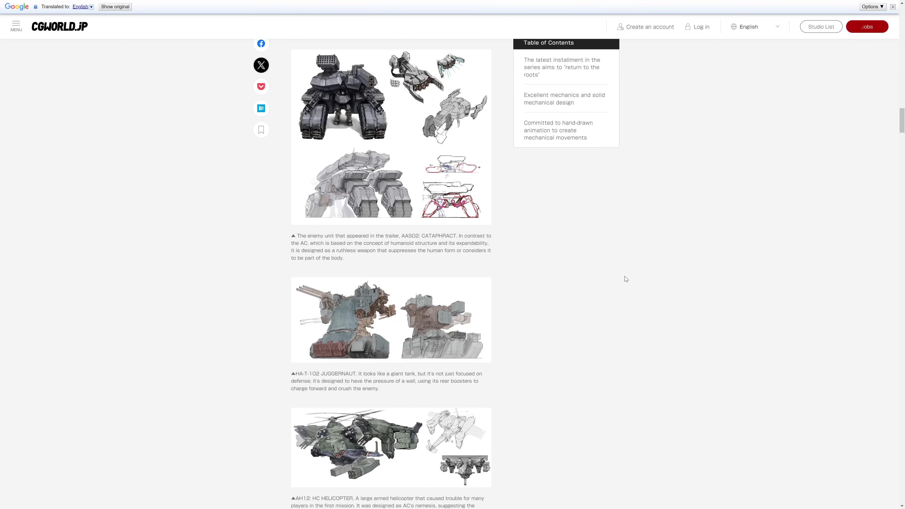
{"action": "scroll", "scroll_direction": "down", "scroll_amount": 3}
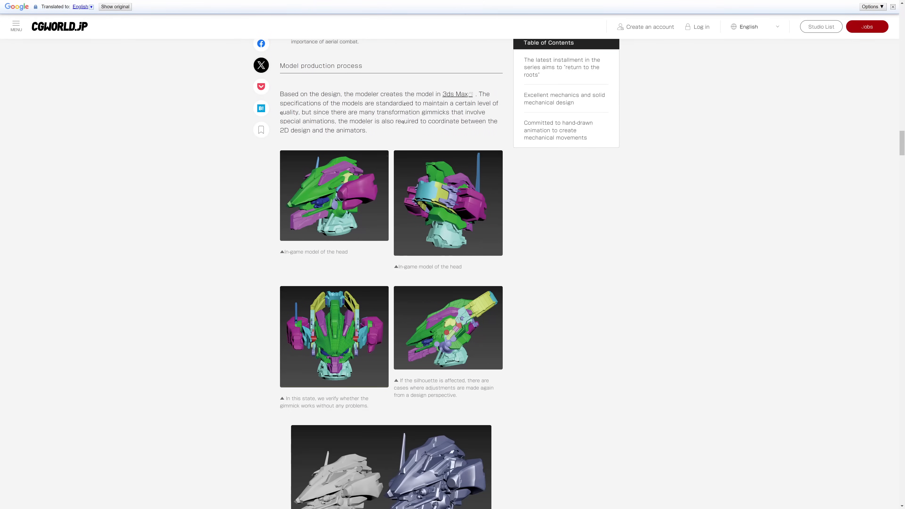
{"action": "scroll", "scroll_direction": "down", "scroll_amount": 3}
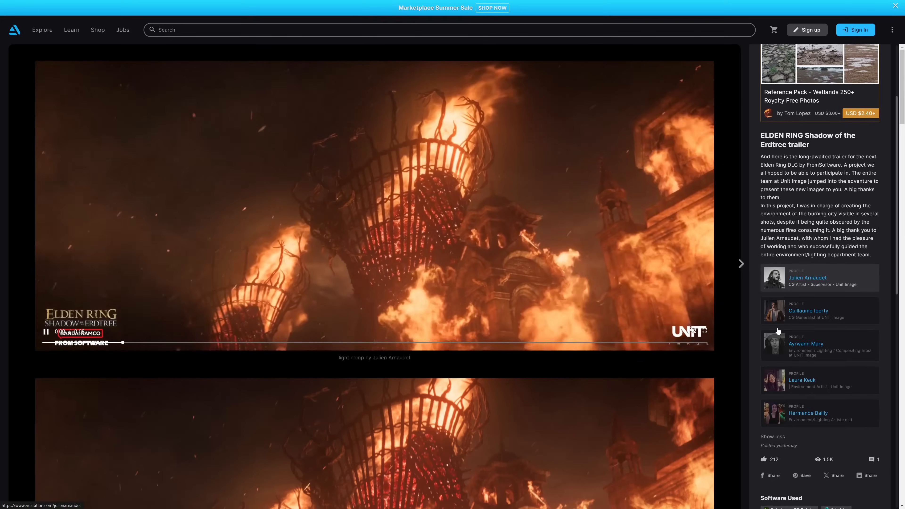
Scroll through the Erdtree trailer's fire environment shots to the software credits and comment.
{"action": "scroll", "scroll_direction": "down", "scroll_amount": 3}
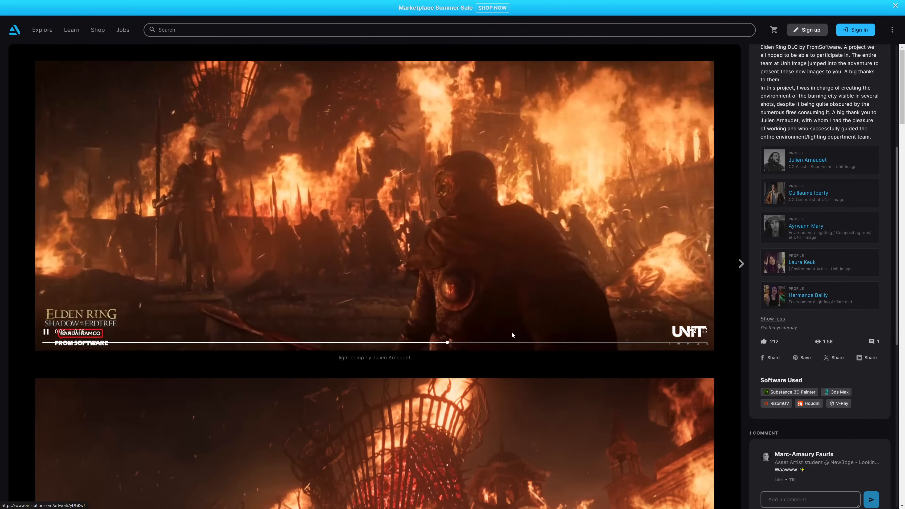
{"action": "scroll", "scroll_direction": "down", "scroll_amount": 3}
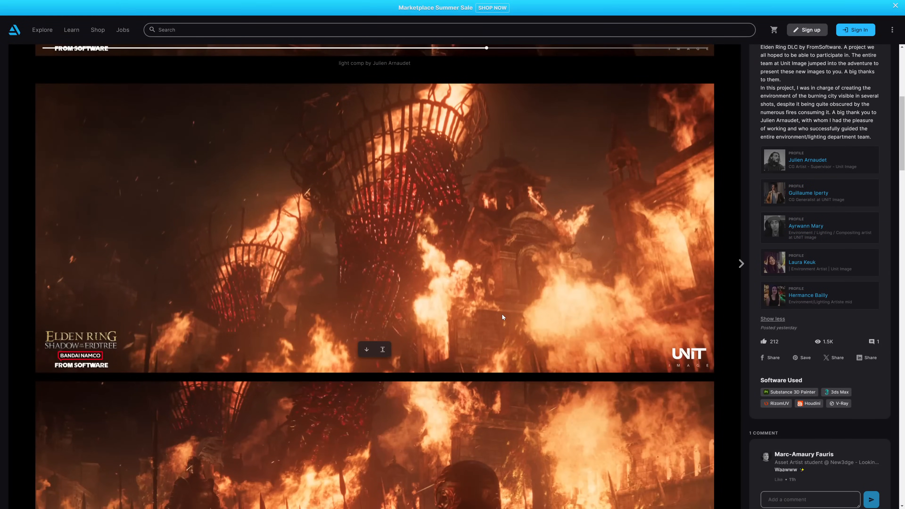